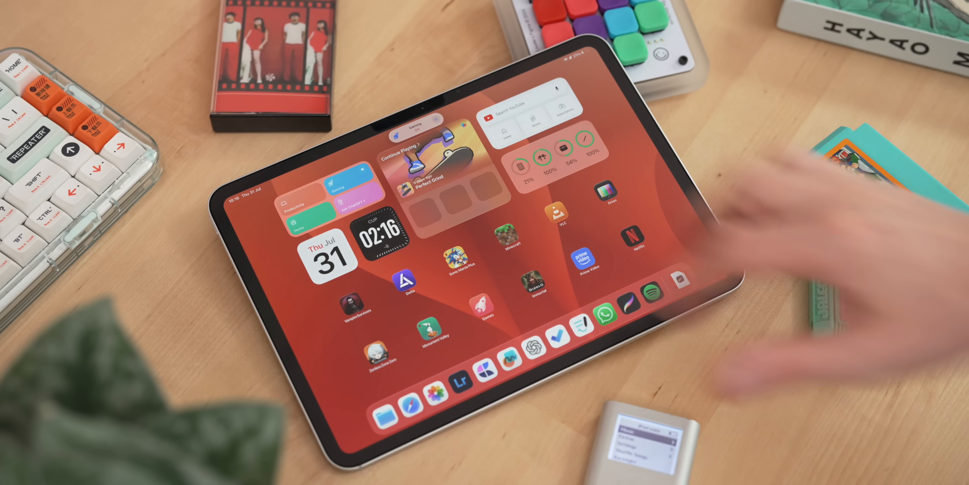
# Unlock the iPad from the Lock Screen to land on the home screen
pyautogui.hscroll(-3)
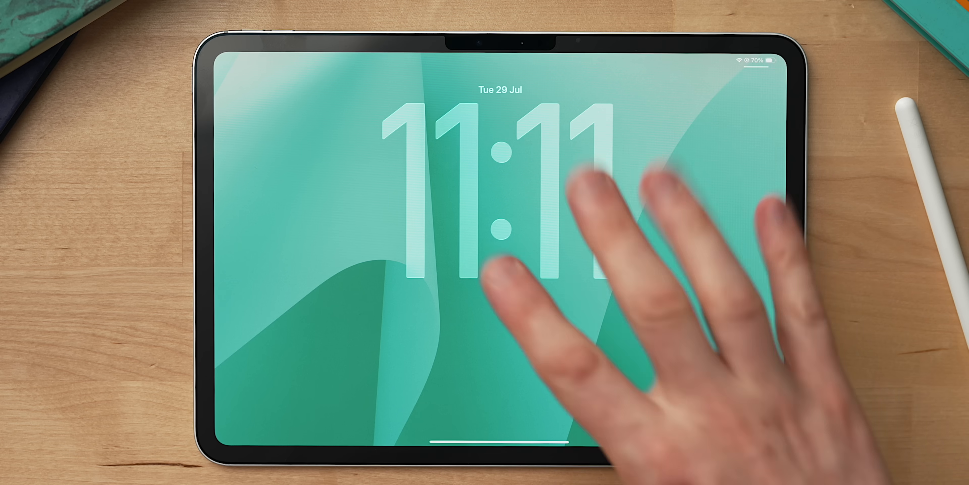
pyautogui.click(501, 247)
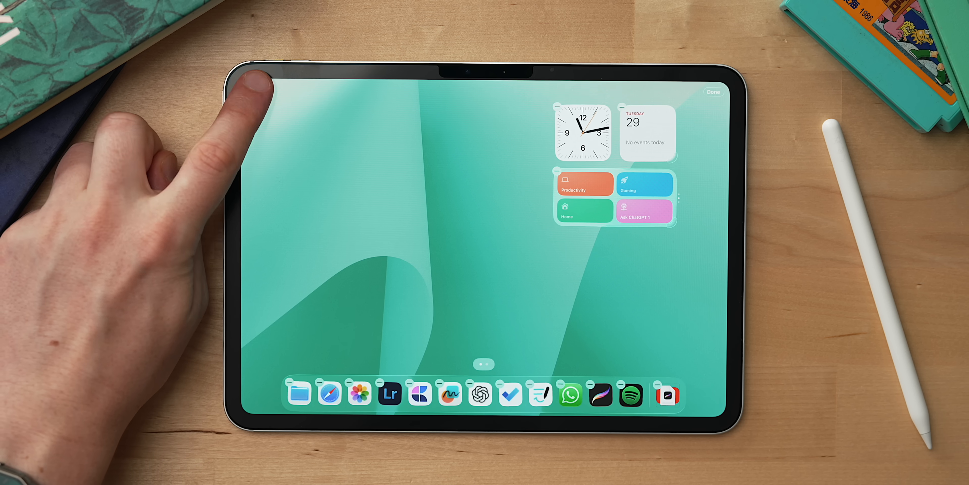
# Enter home screen jiggle mode and reveal Add Widget, Customize, Wallpaper and Edit Pages
pyautogui.click(713, 91)
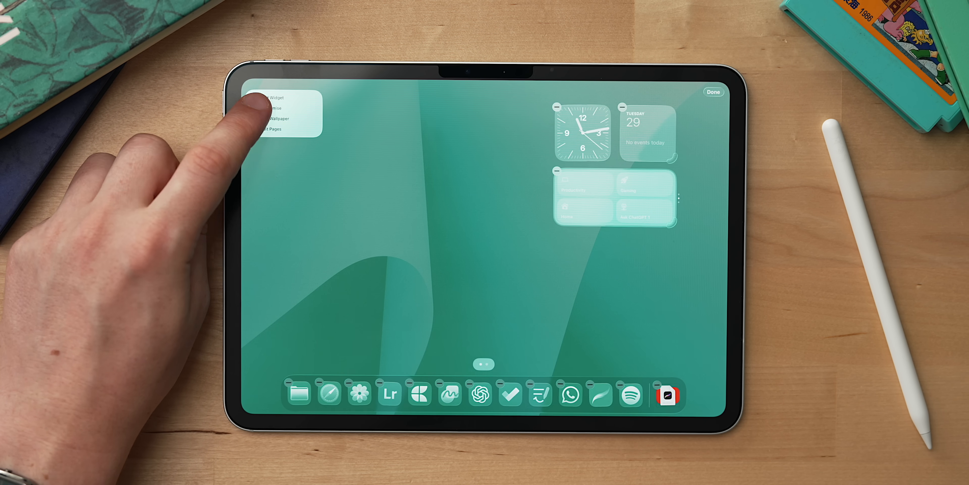
pyautogui.click(714, 92)
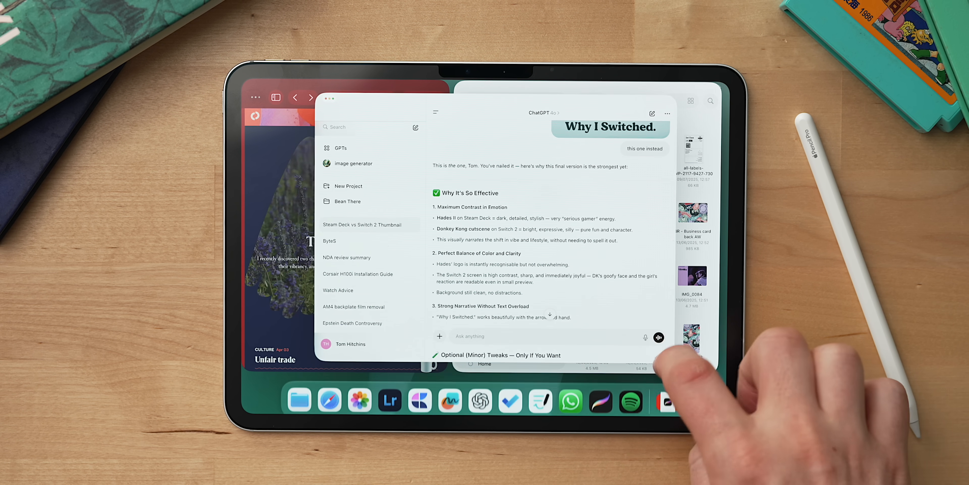
# Launch Lightroom from the dock as a window showing its albums over the other windows
pyautogui.click(666, 400)
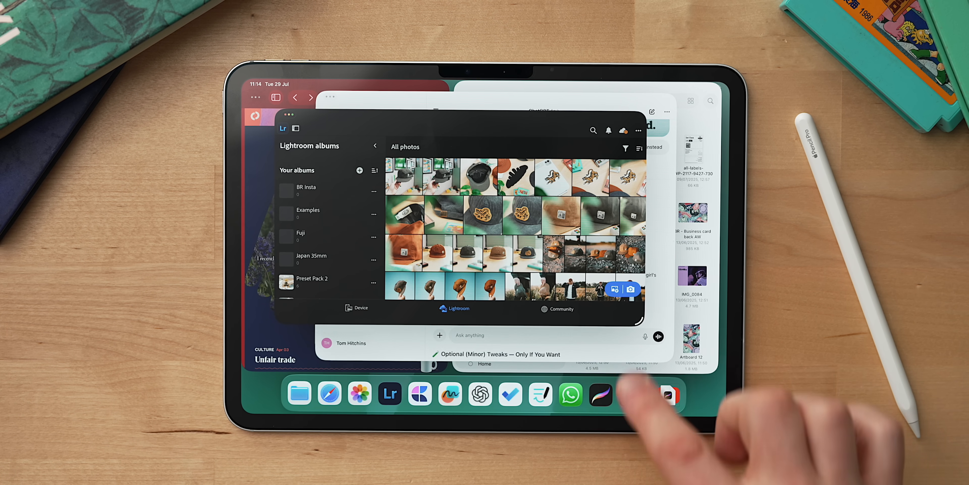
pyautogui.scroll(-3)
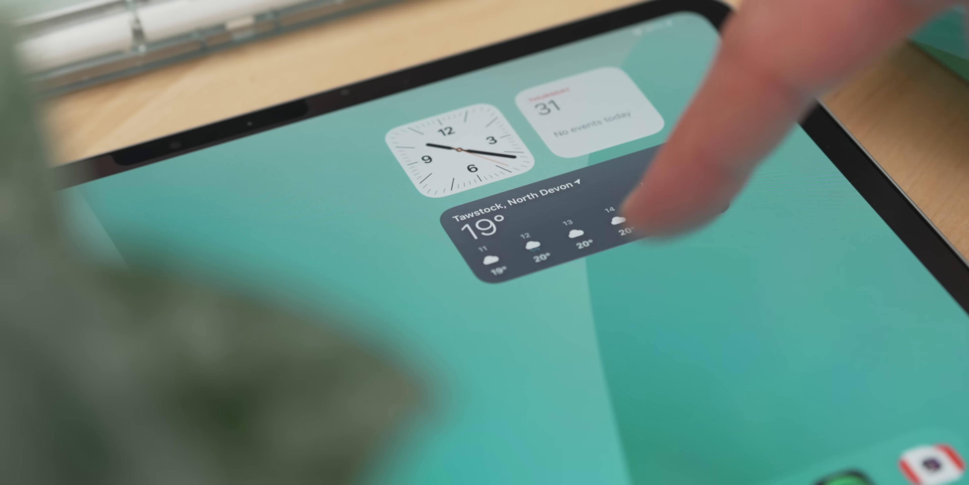
pyautogui.click(545, 229)
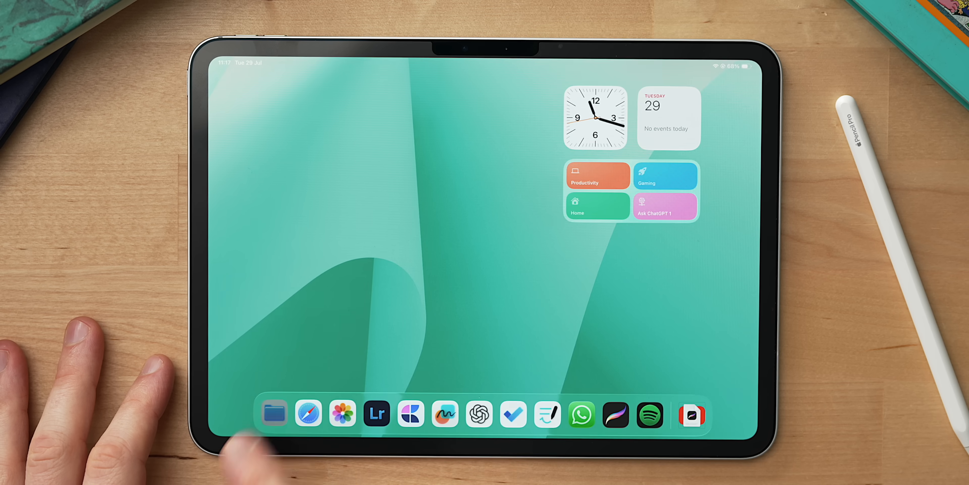
# Launch Safari, Photos and Files from the dock as overlapping windows
pyautogui.click(274, 414)
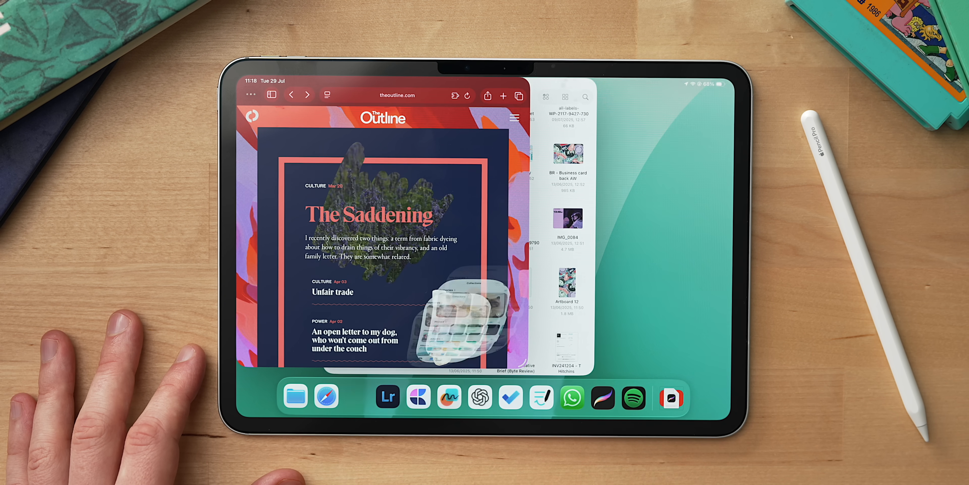
pyautogui.click(357, 397)
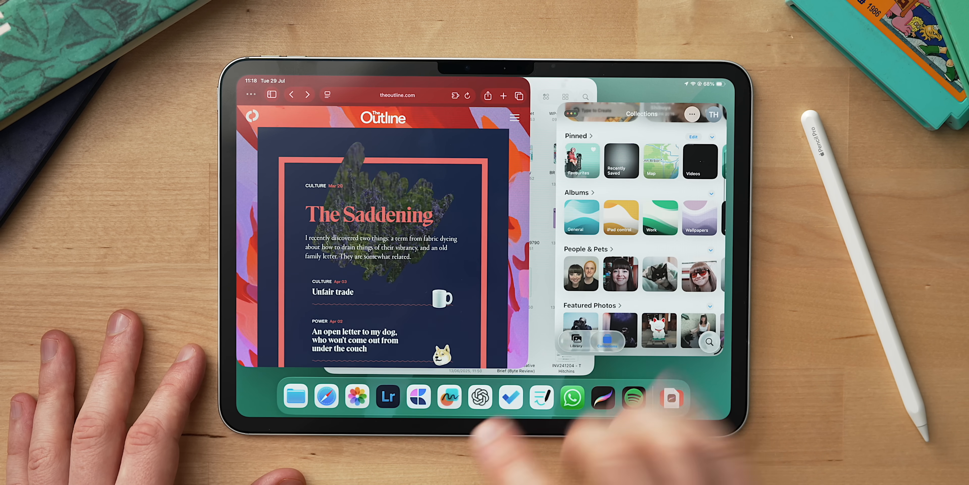
pyautogui.click(388, 397)
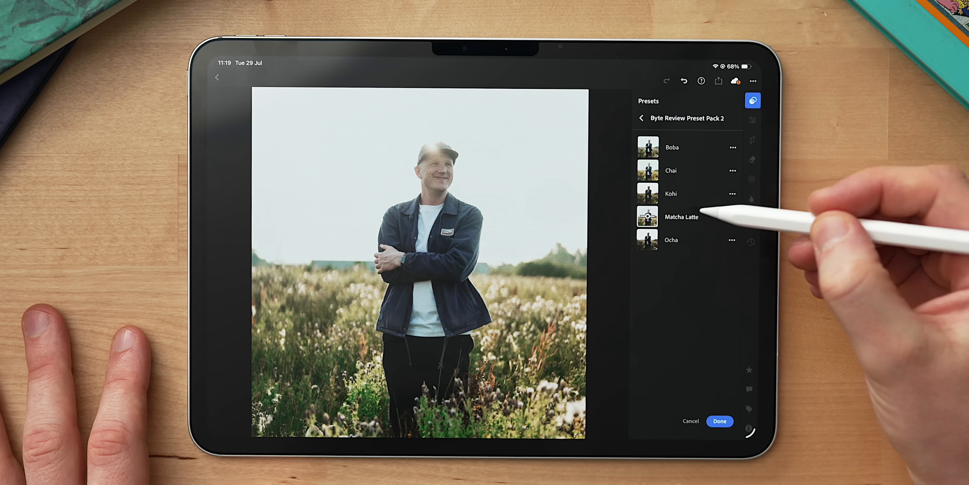
# Apply the Matcha Latte preset to the portrait in Lightroom before leaving for the home screen
pyautogui.click(672, 147)
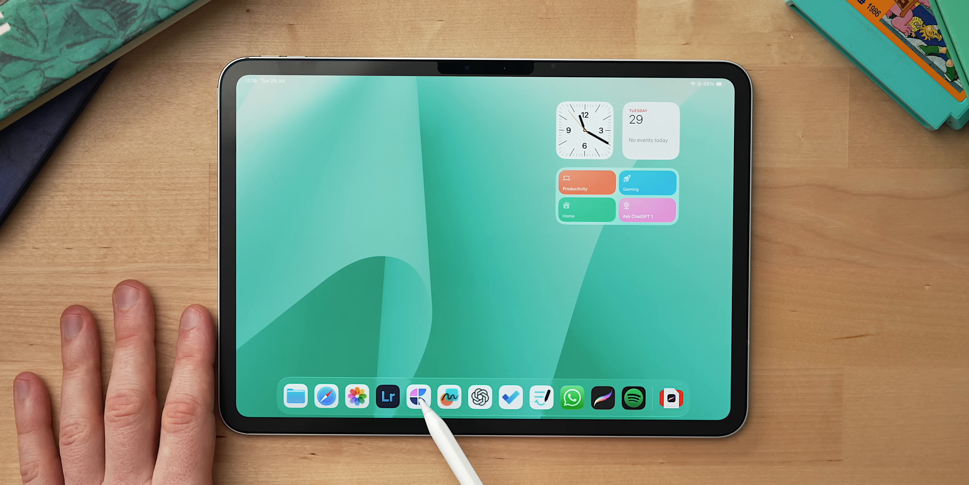
# Launch a daily app from the dock so ChatGPT can float over it
pyautogui.click(418, 397)
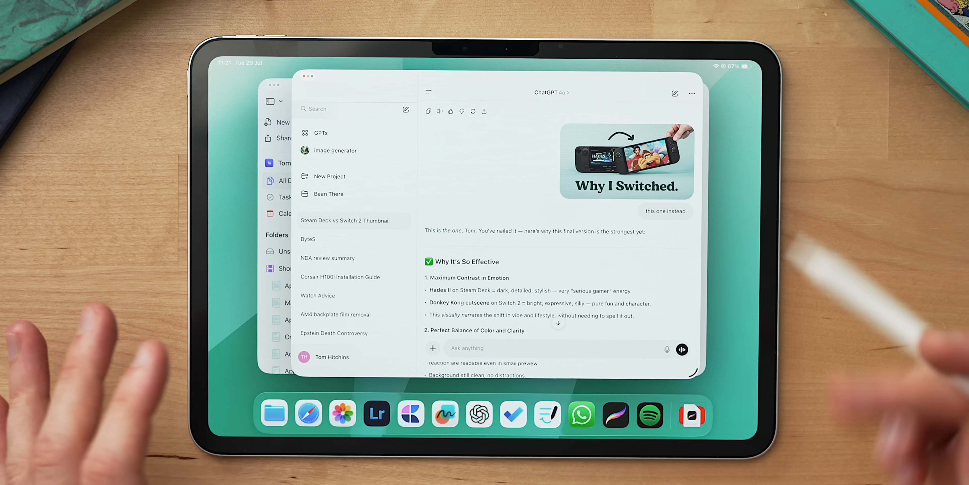
# Scroll back through the ChatGPT thumbnail conversation
pyautogui.scroll(-3)
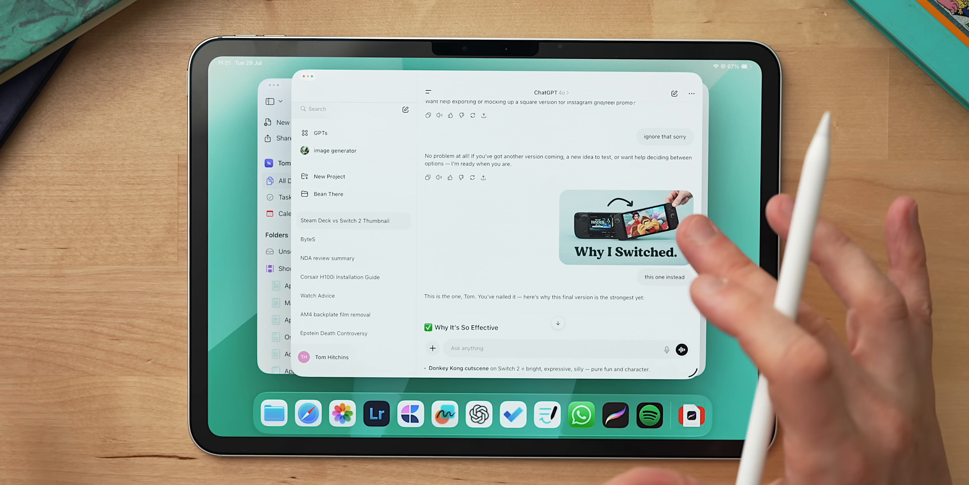
pyautogui.scroll(-3)
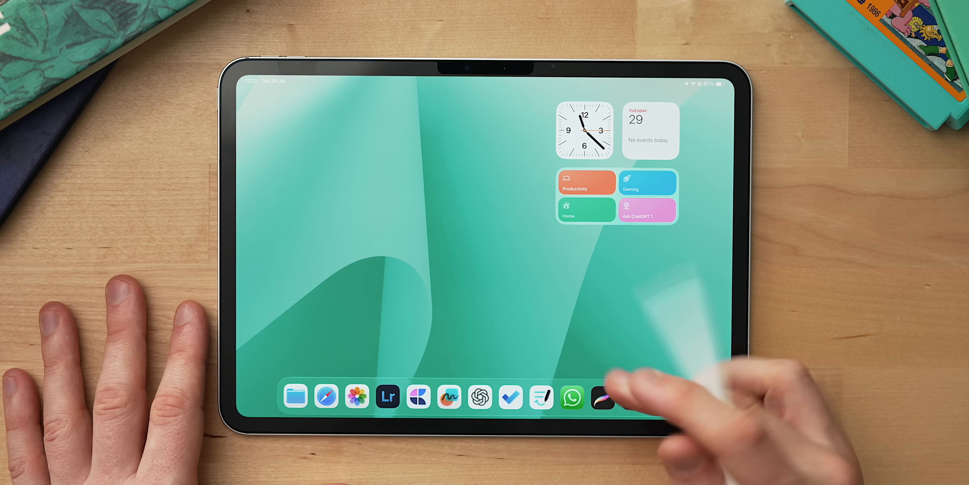
pyautogui.click(603, 396)
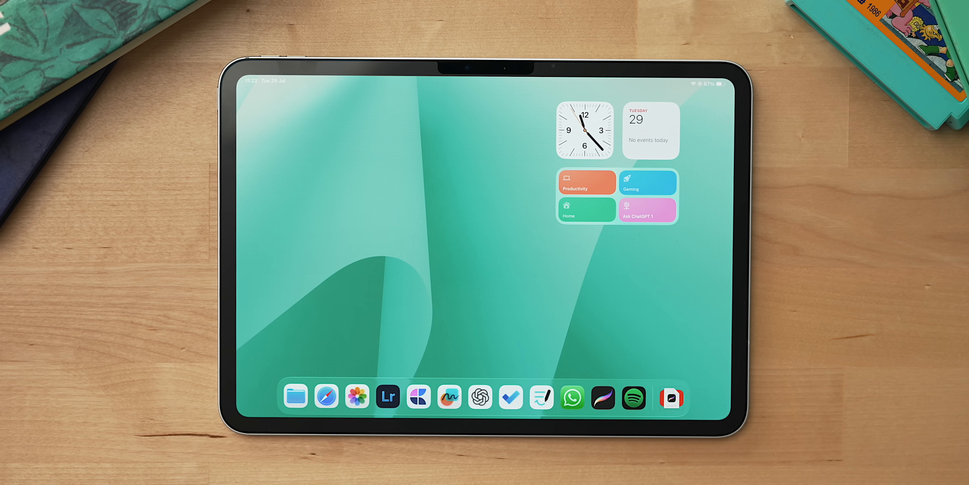
# Launch GoodNotes from the dock and open the Byte Review notebook
pyautogui.click(572, 397)
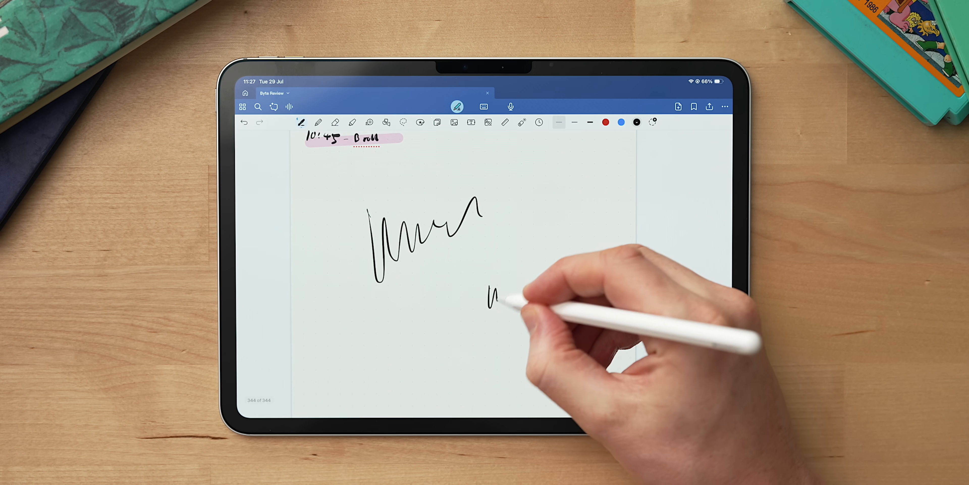
# Write a handwritten squiggle on the Byte Review page with the Apple Pencil
pyautogui.moveTo(488, 297); pyautogui.dragTo(523, 284)
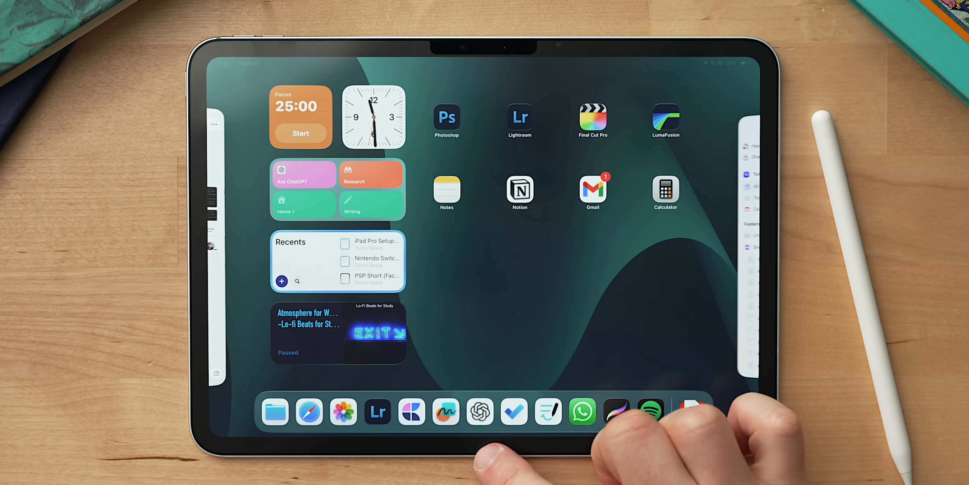
# Close the open windows, search Spotlight for Shortcuts and launch it to All Shortcuts
pyautogui.moveTo(480, 411); pyautogui.dragTo(482, 364)
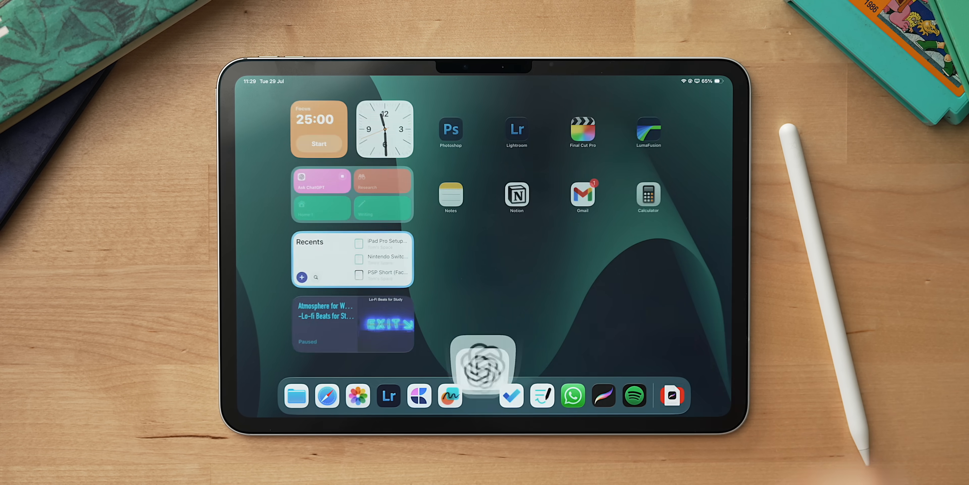
pyautogui.click(482, 364)
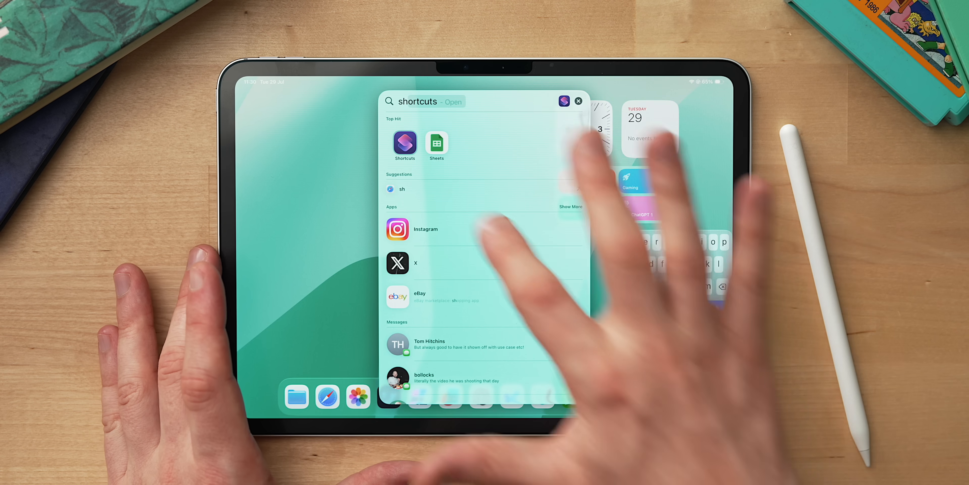
pyautogui.click(405, 143)
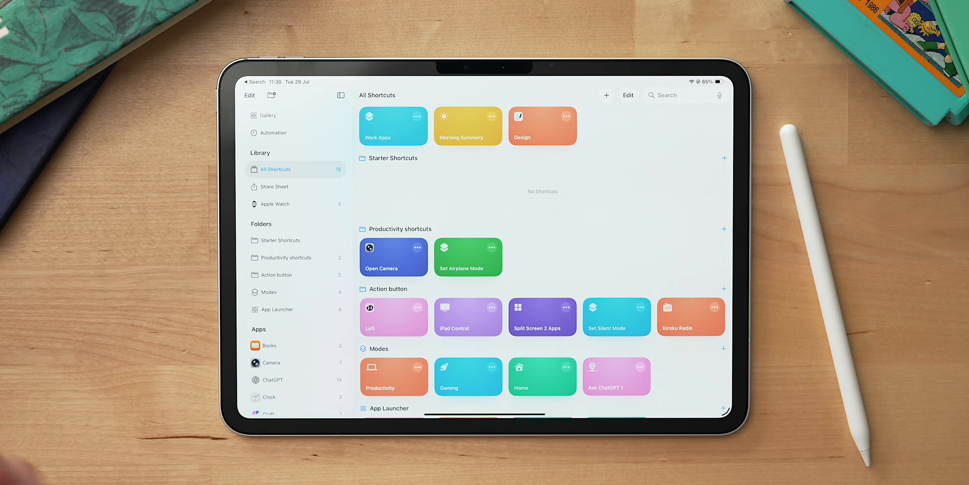